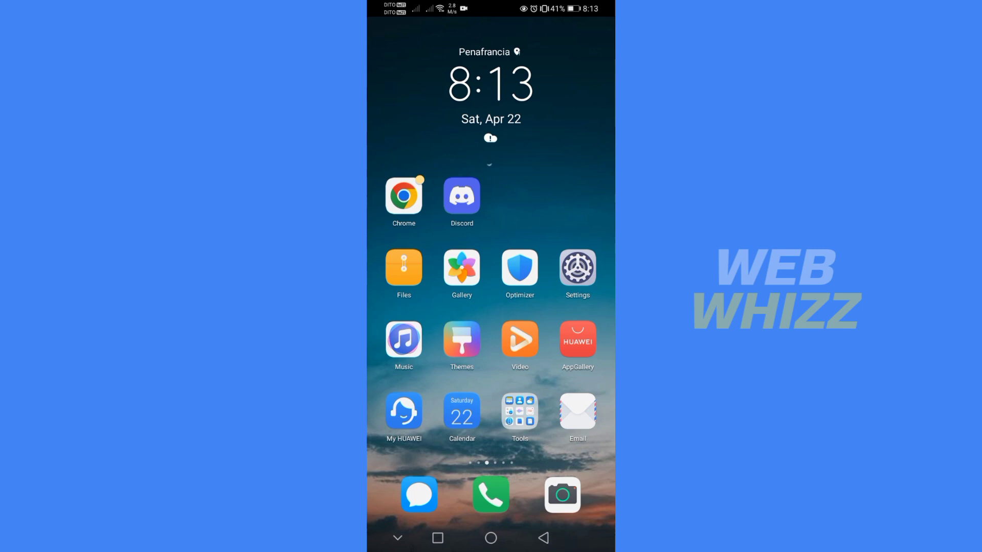
Launch Discord from the Android home screen into Just server's general channel
{"action": "left_click", "coordinate": [461, 196]}
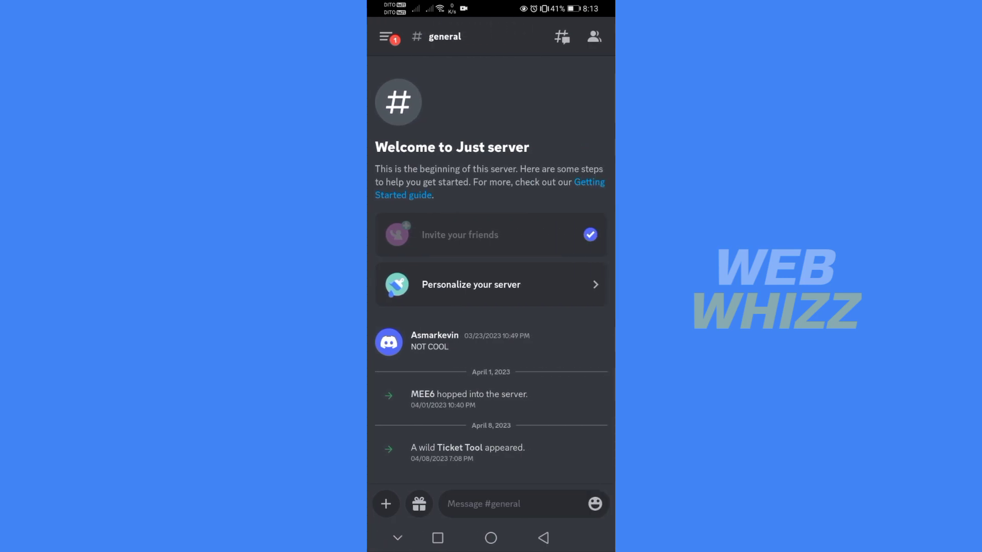
Reveal the server list and open Server Settings for Just server
{"action": "left_click", "coordinate": [385, 36]}
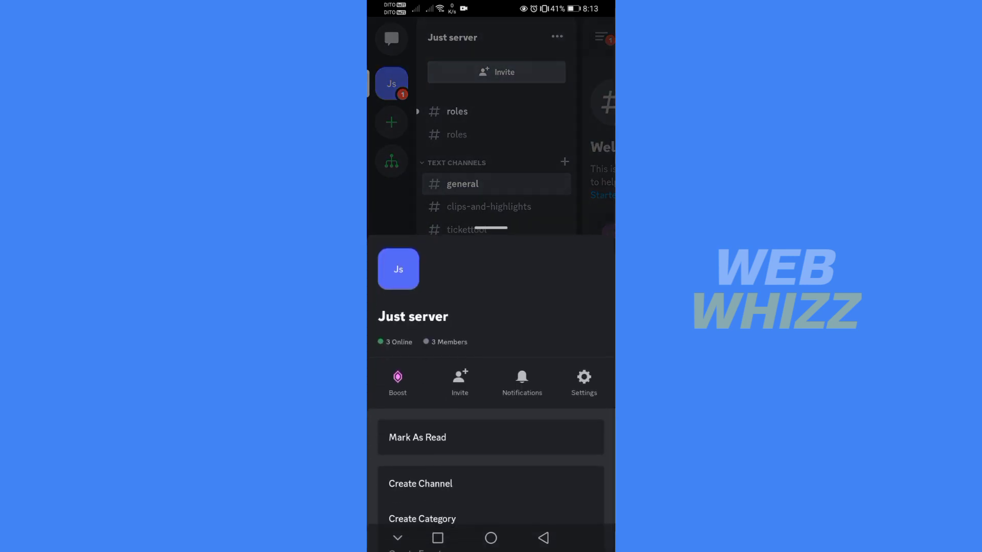
{"action": "left_click", "coordinate": [583, 382]}
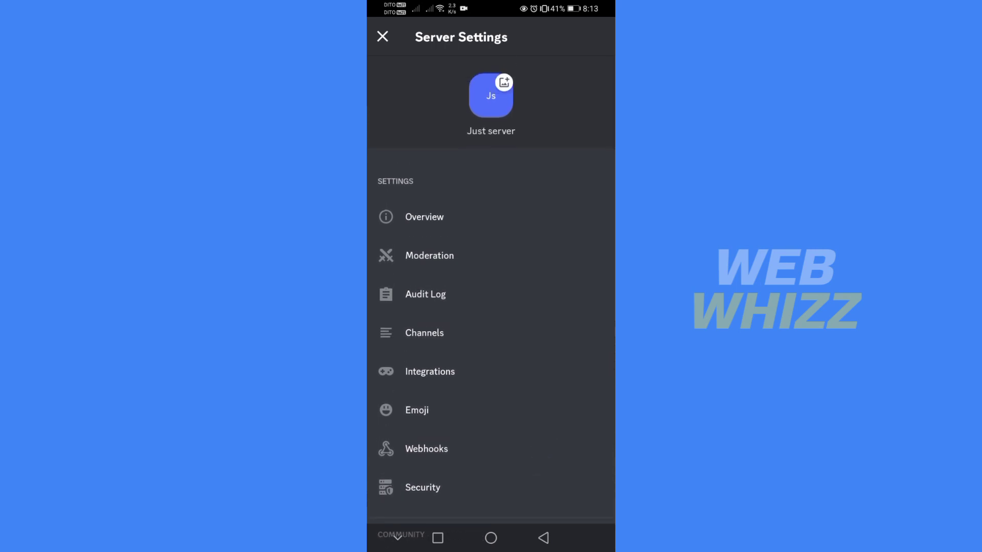
Open the Overview category in Just server's settings
{"action": "left_click", "coordinate": [424, 217]}
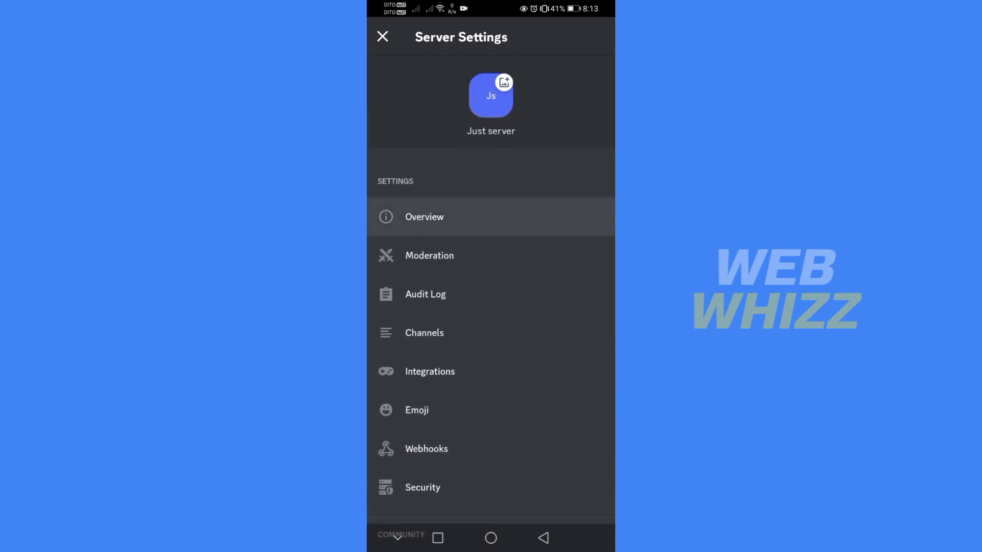
{"action": "left_click", "coordinate": [424, 217]}
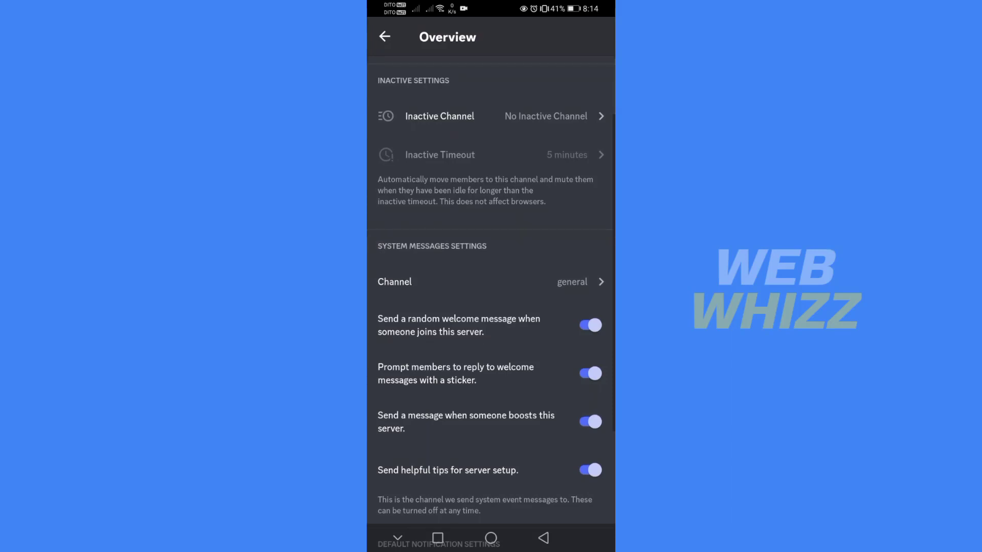
Request deletion of Just server from the bottom of Overview
{"action": "scroll", "scroll_direction": "down", "scroll_amount": 3}
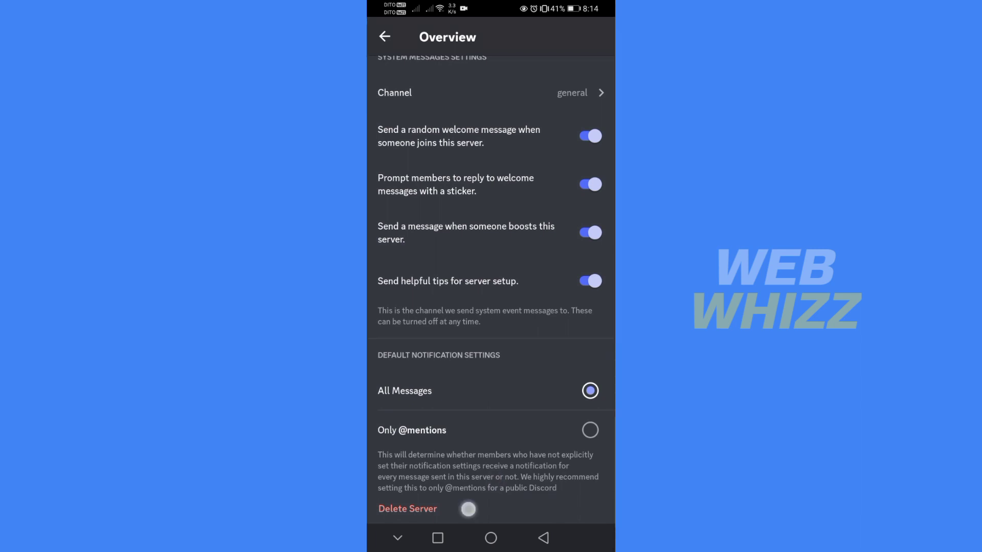
{"action": "left_click", "coordinate": [407, 509]}
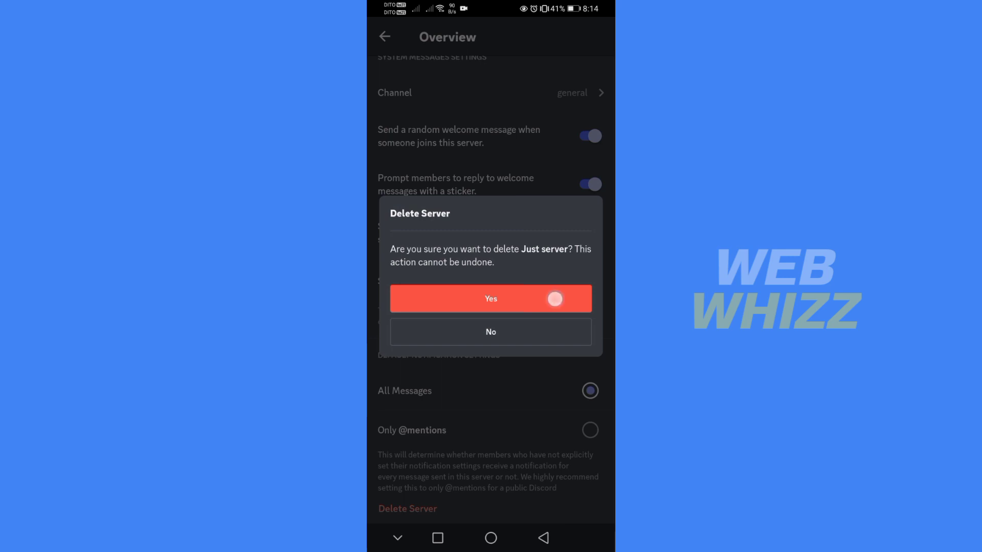
Answer Yes to permanently deleting Just server
{"action": "left_click", "coordinate": [555, 298]}
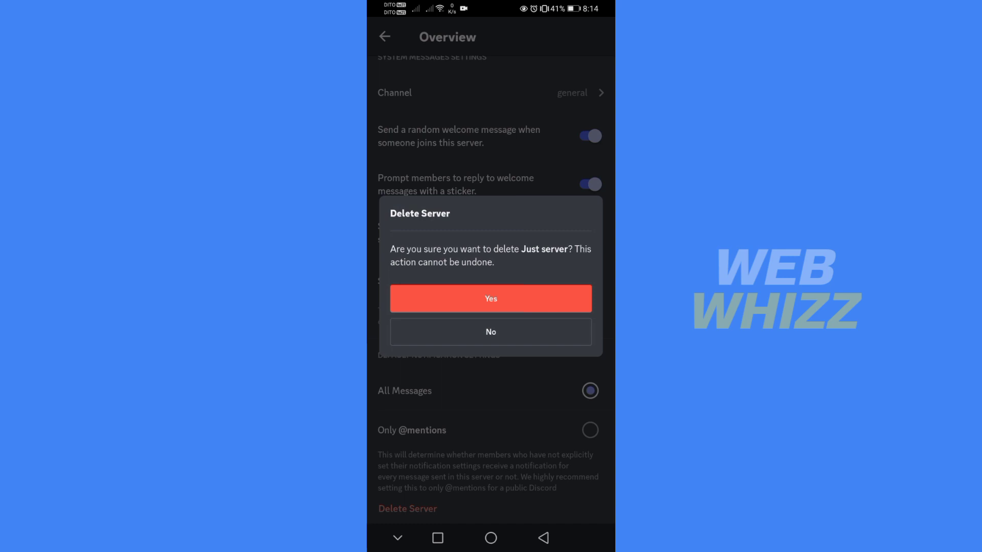
{"action": "left_click", "coordinate": [490, 332]}
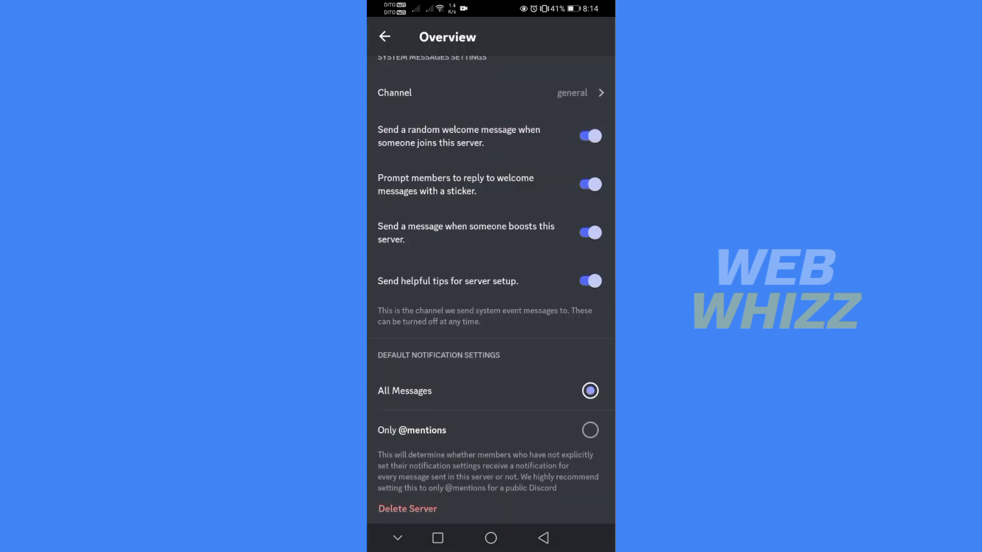